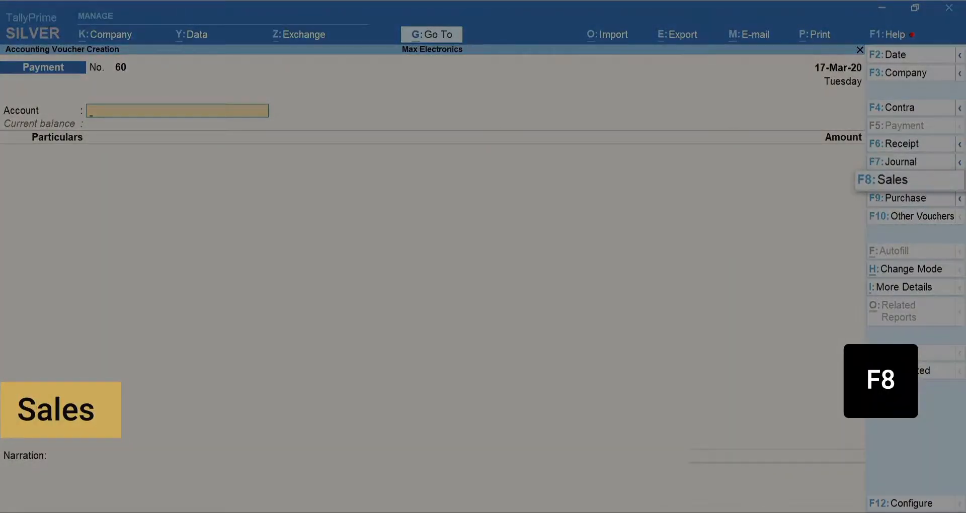
# Start Sales voucher No. 48 and review the voucher modes, keeping Item Invoice.
pyautogui.press('f8')
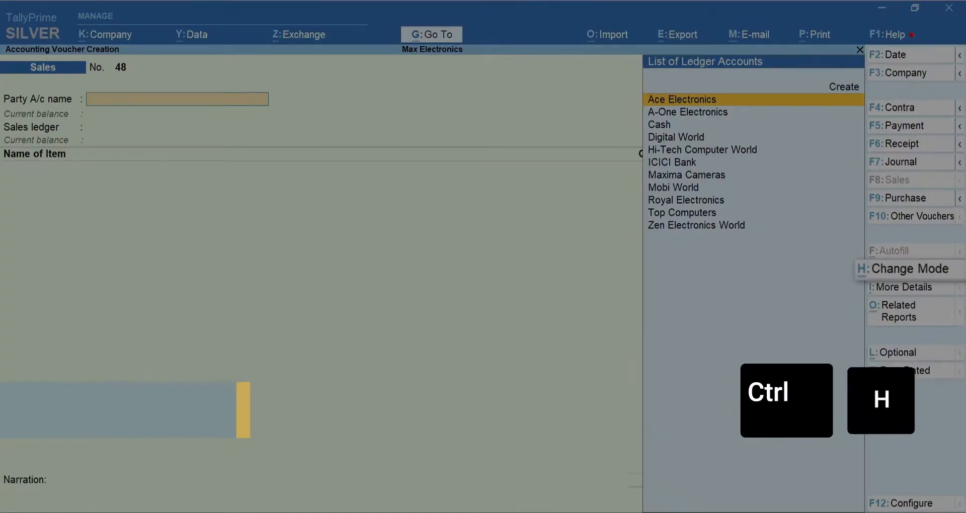
pyautogui.press('ctrl+h')
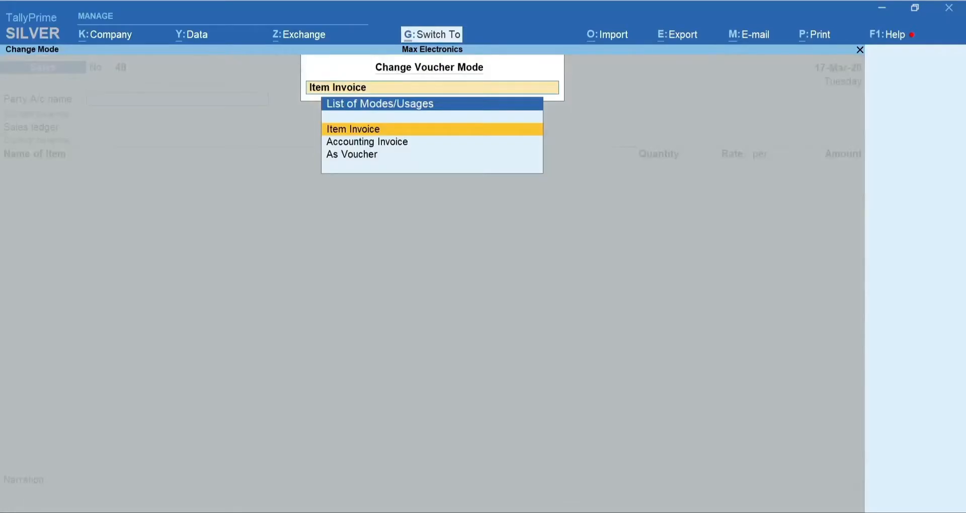
pyautogui.click(353, 129)
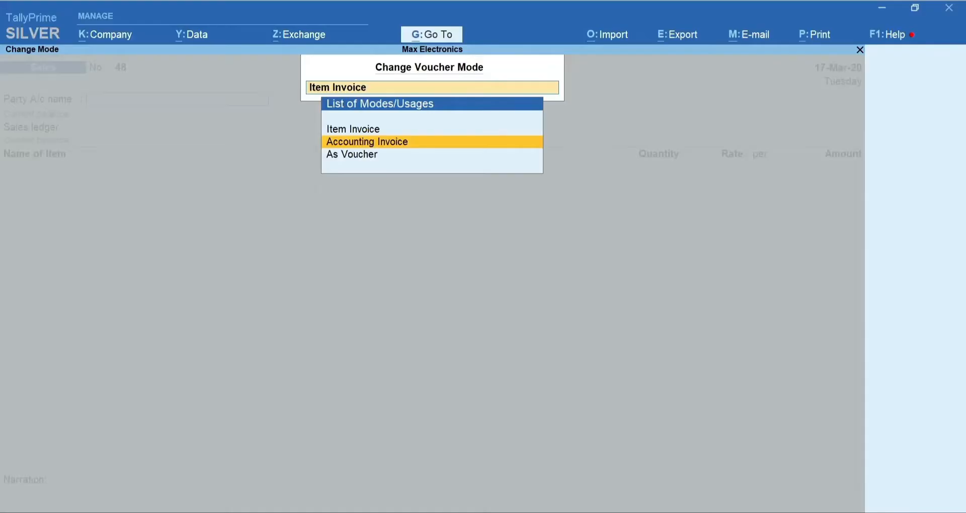
pyautogui.click(352, 154)
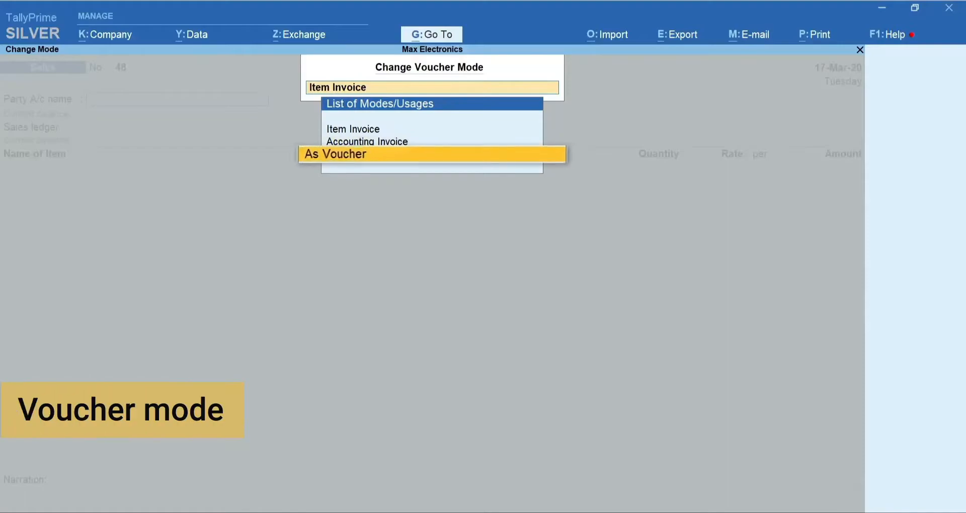
pyautogui.click(429, 154)
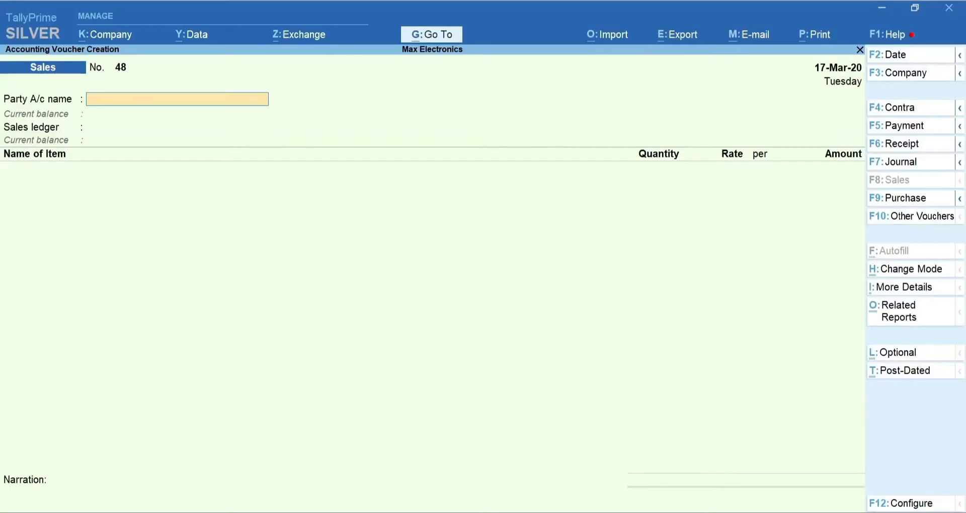
# Open the company features and show more features to enable the discount column.
pyautogui.click(176, 98)
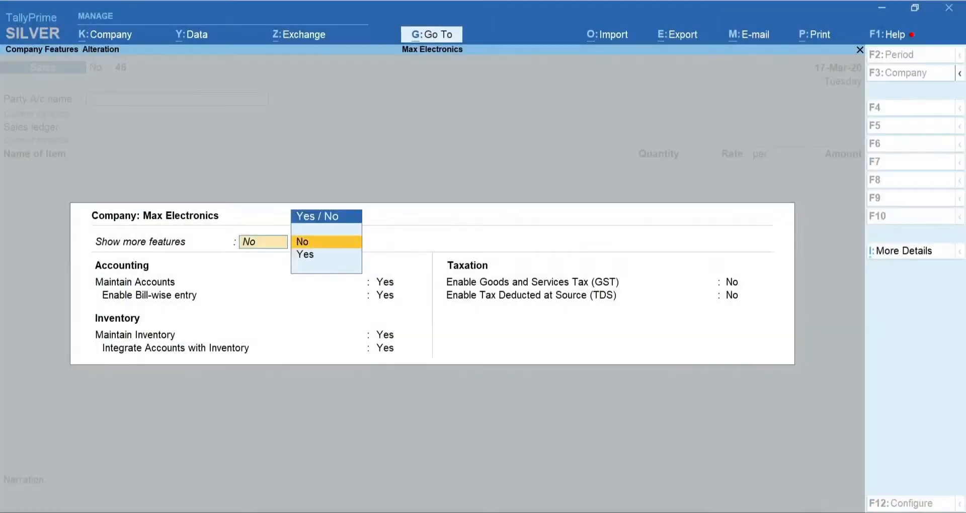
pyautogui.click(305, 255)
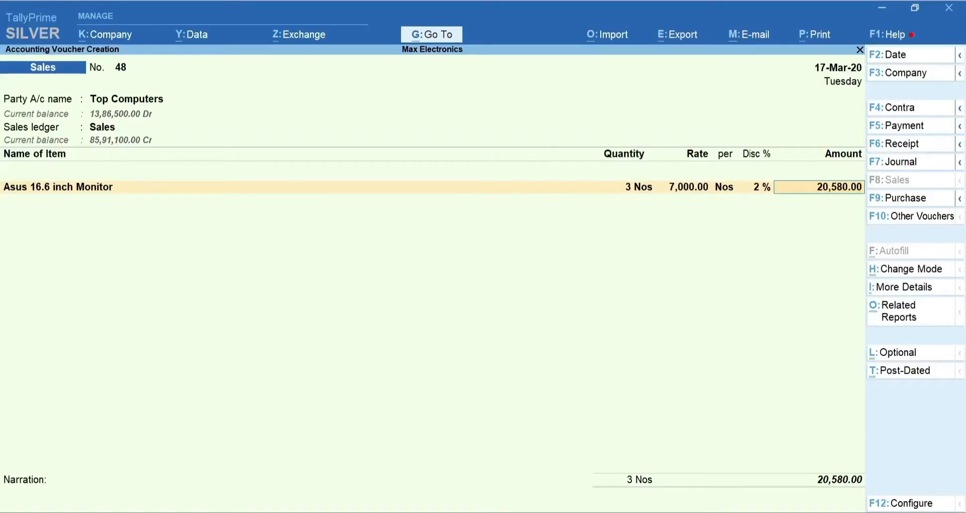
# Set Provide Additional Descriptions for Stock Items to Yes in voucher configuration.
pyautogui.press('f12')
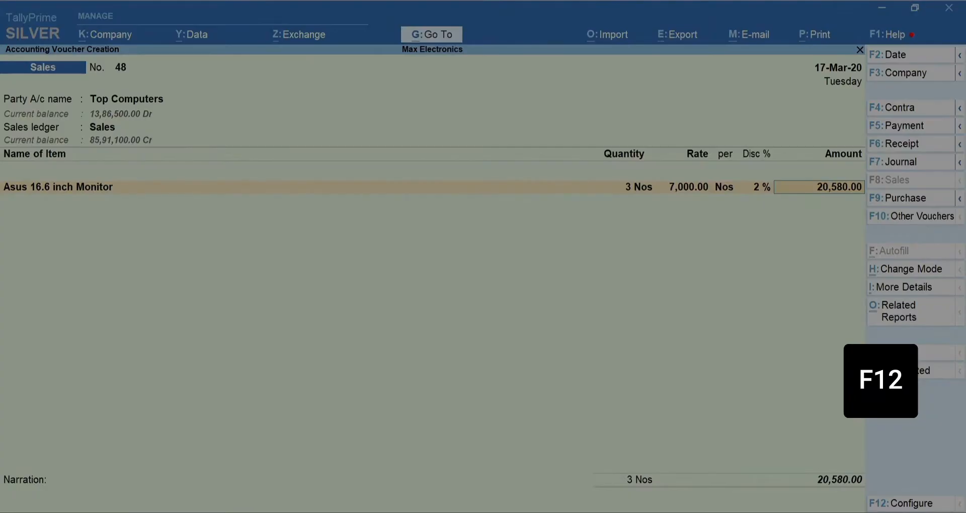
pyautogui.press('f12')
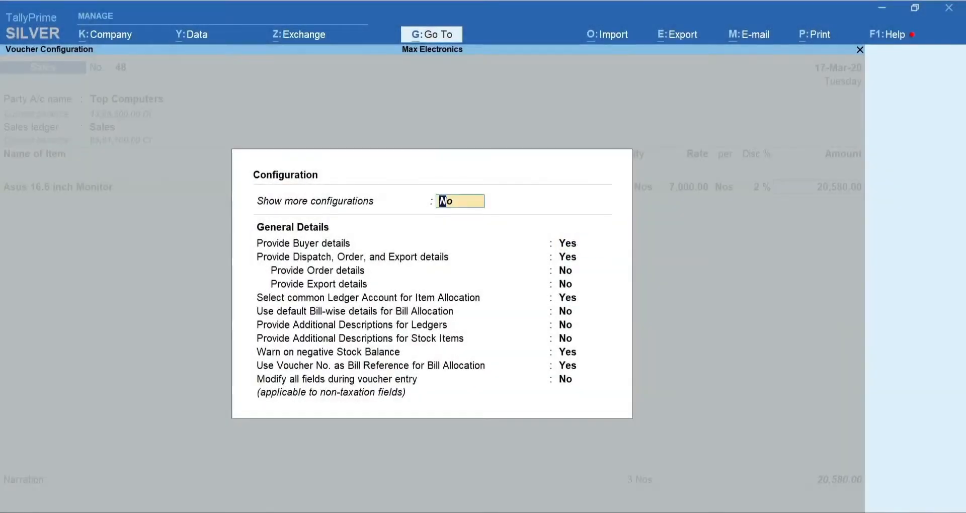
pyautogui.write('Yes')
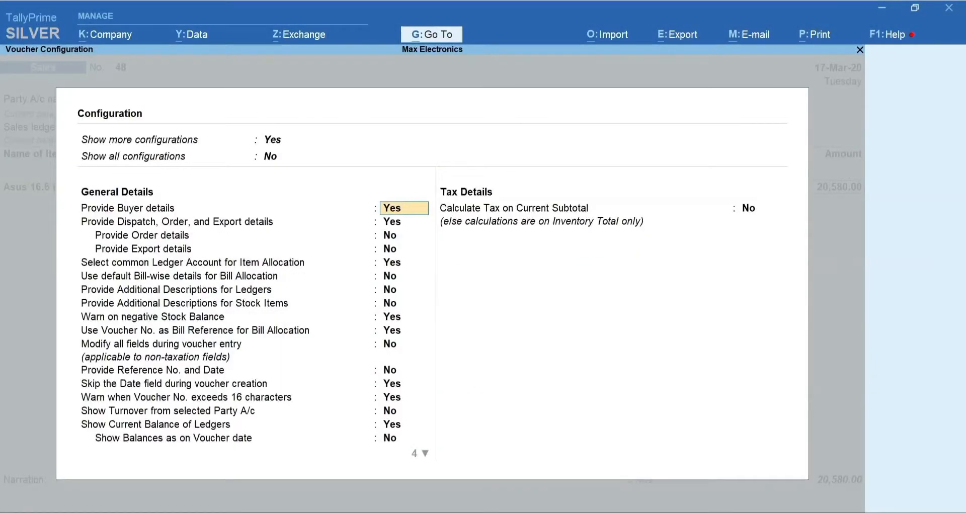
pyautogui.press('down')
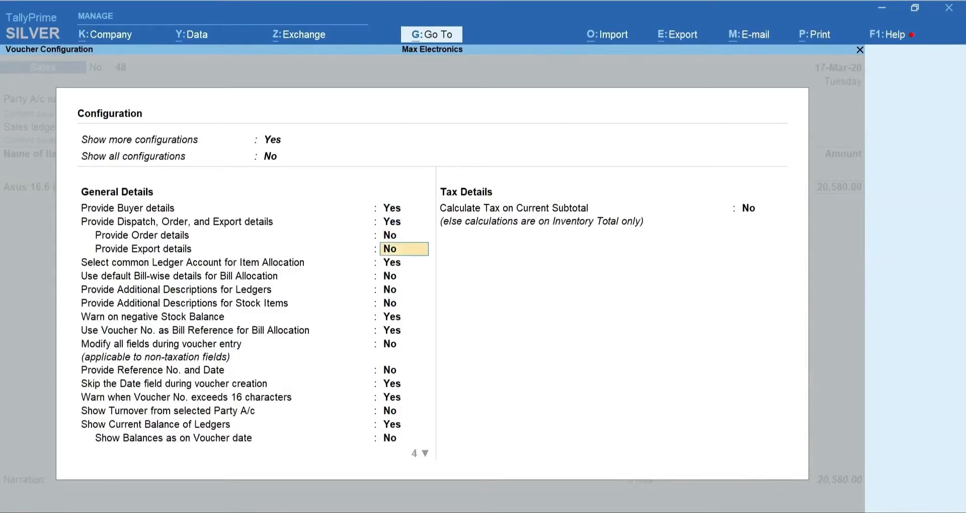
pyautogui.write('y')
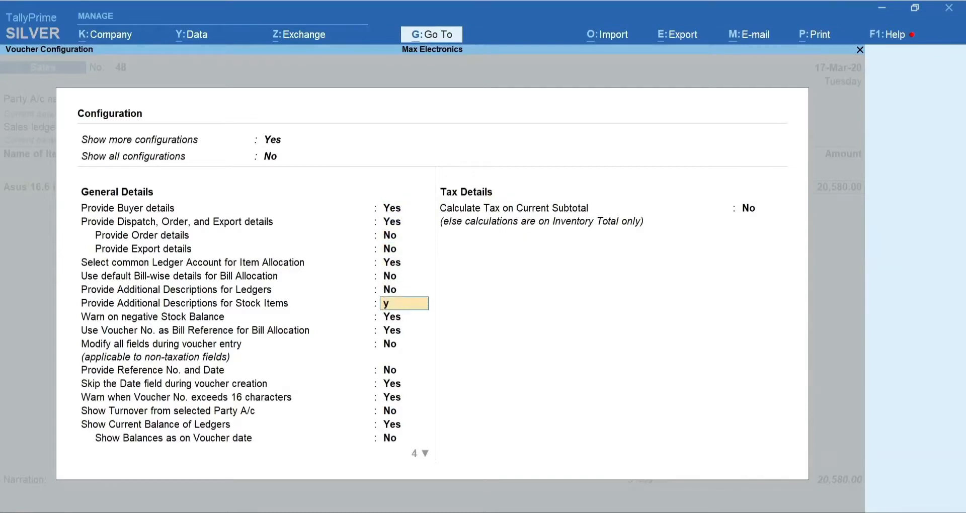
pyautogui.press('enter')
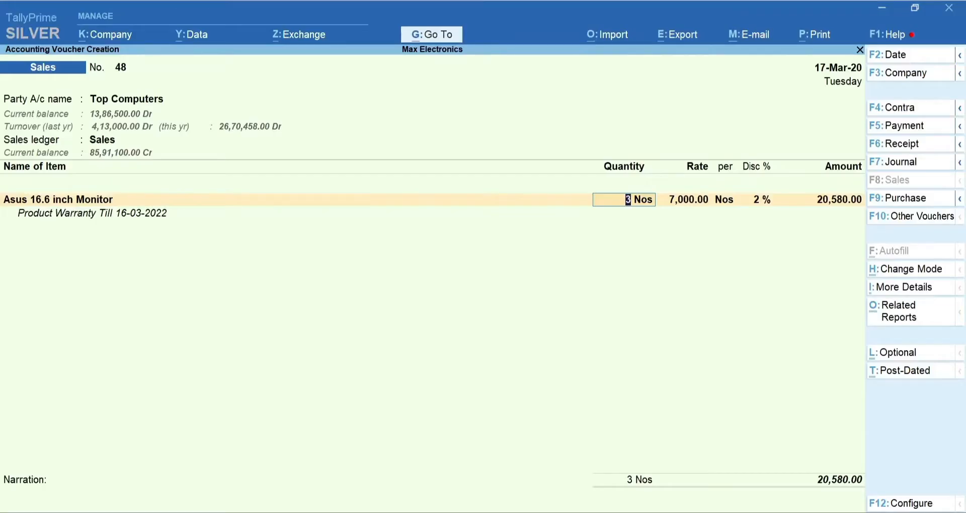
# Open the INVOICE print setup for voucher No. 48 with Microsoft Print to PDF.
pyautogui.press('alt+p')
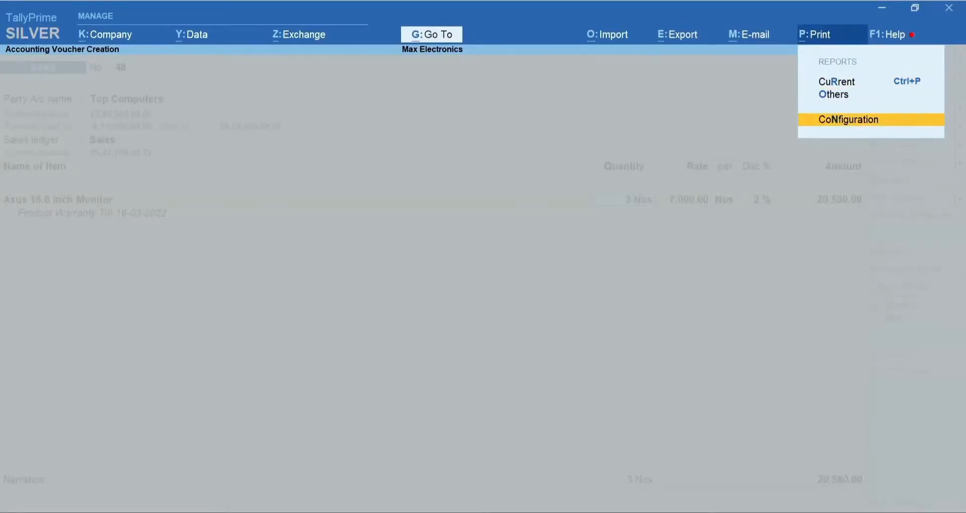
pyautogui.click(850, 119)
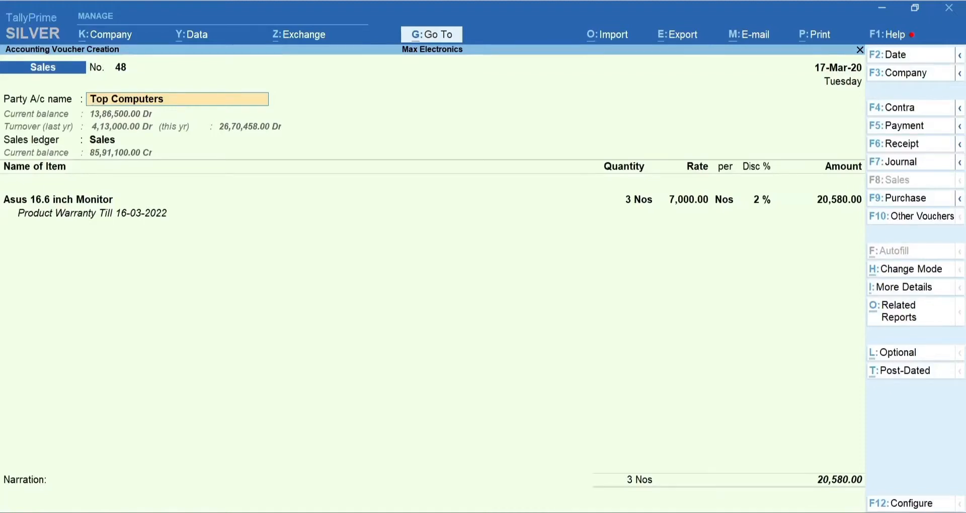
pyautogui.press('ctrl+p')
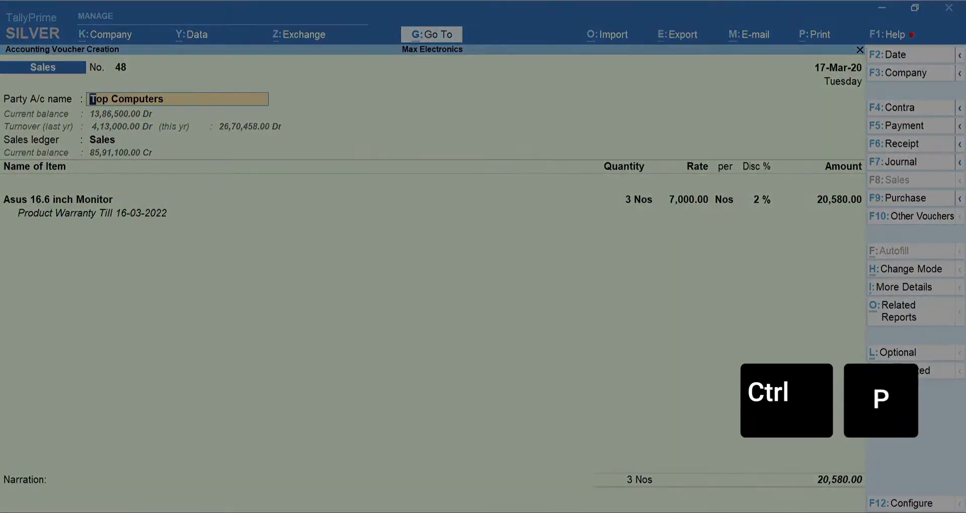
pyautogui.press('ctrl+p')
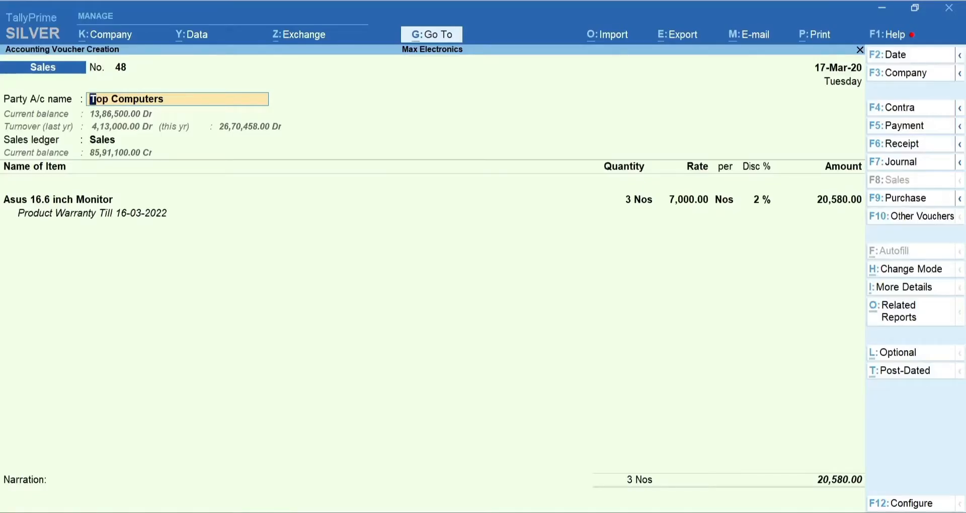
pyautogui.press('ctrl+p')
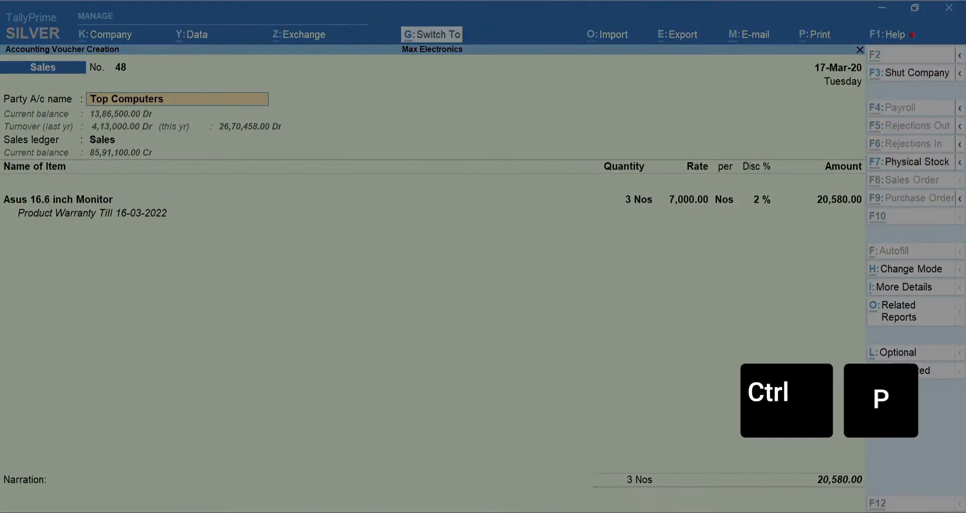
pyautogui.press('ctrl+p')
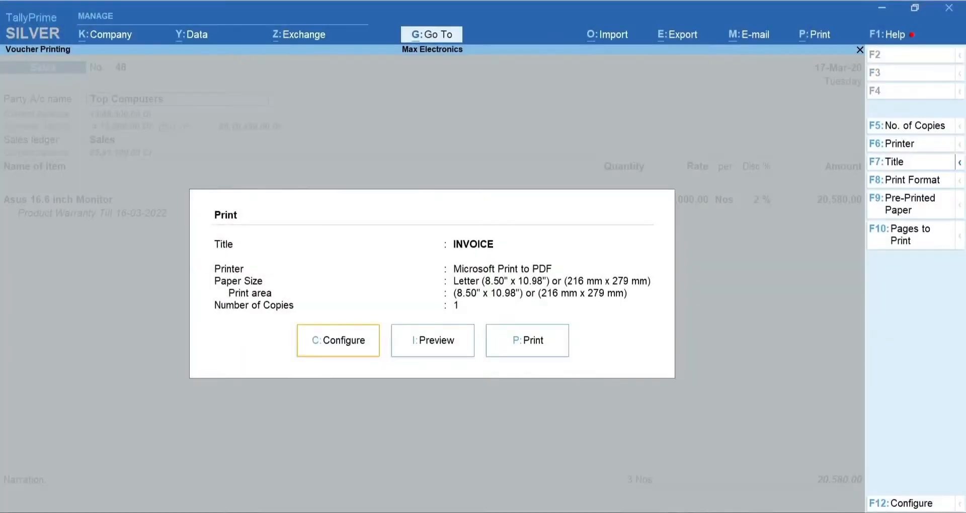
# In print configuration, set Show Bank details to Yes and confirm Show Company Logo.
pyautogui.click(338, 340)
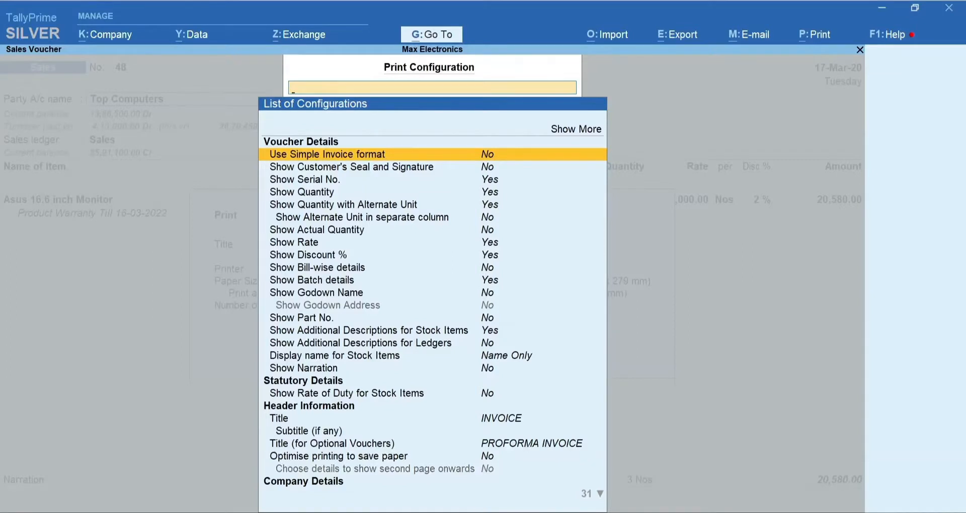
pyautogui.write('Ban')
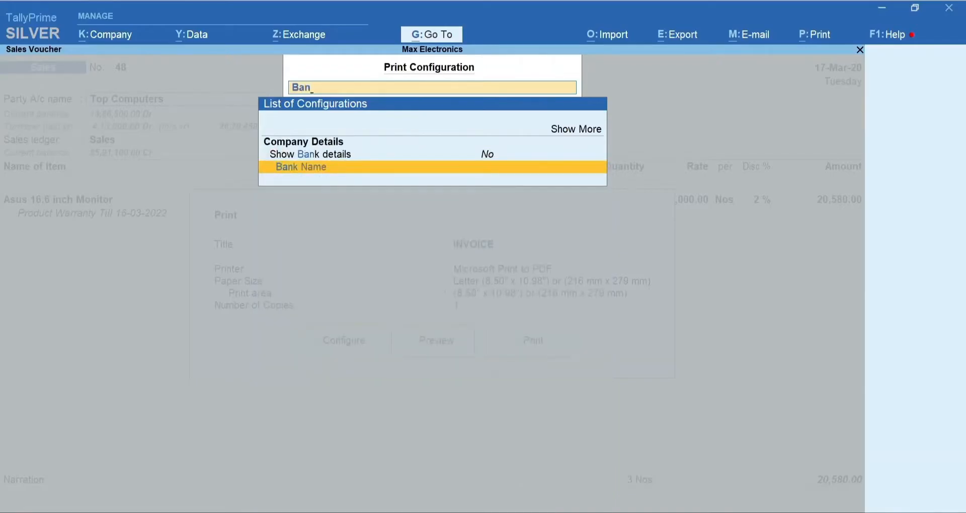
pyautogui.press('up')
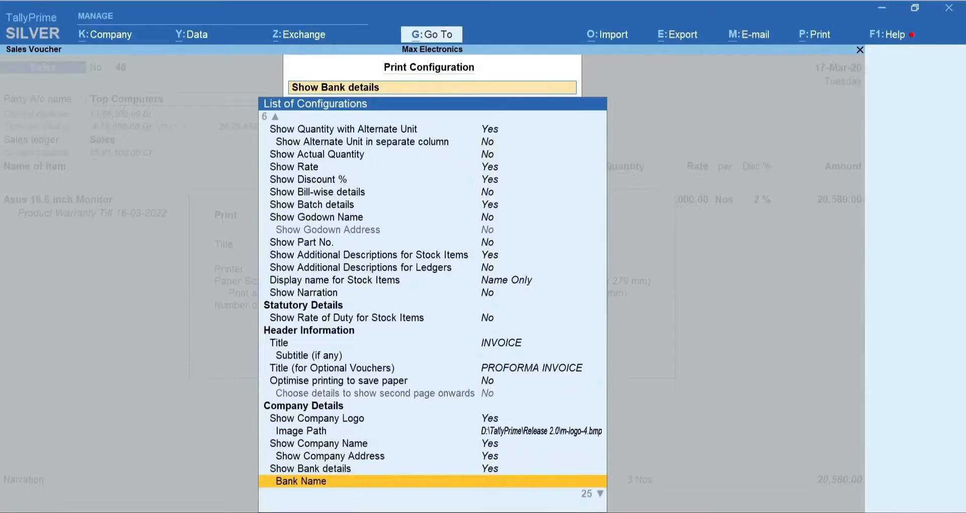
pyautogui.write('con')
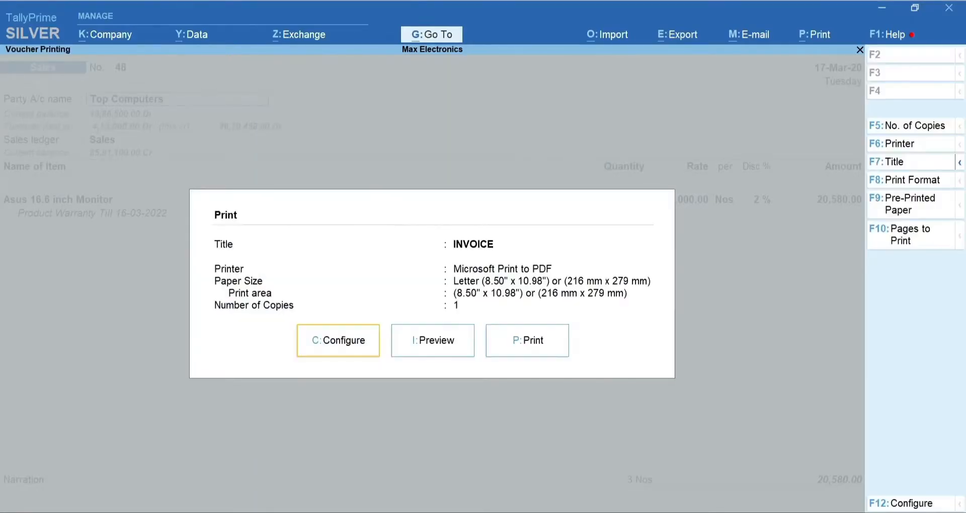
# Preview the invoice, zooming in and scrolling to check the logo and bank details.
pyautogui.click(432, 340)
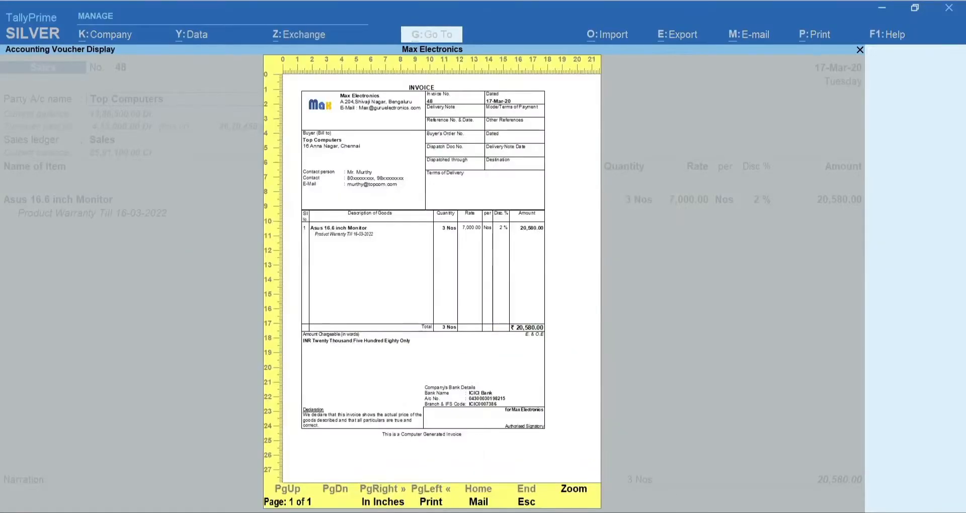
pyautogui.click(571, 489)
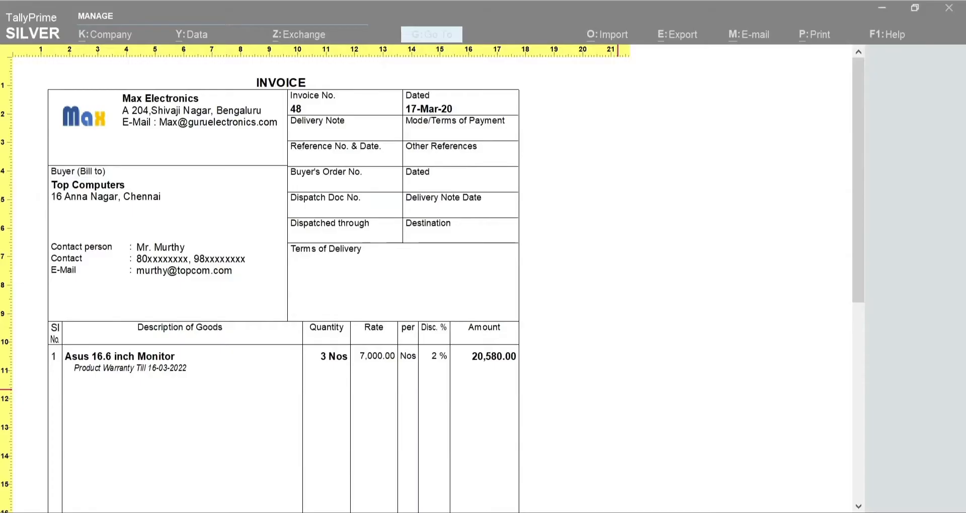
pyautogui.scroll(-3)
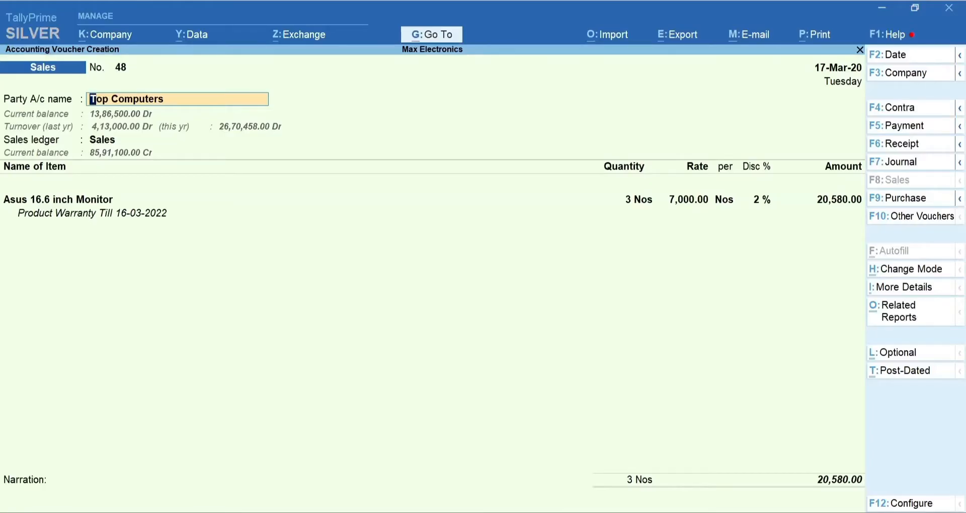
pyautogui.press('f12')
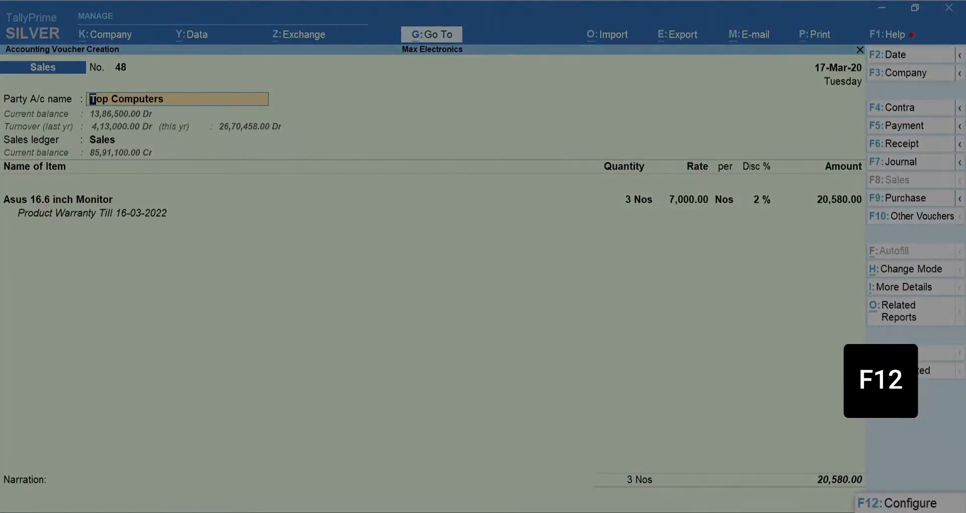
pyautogui.press('f12')
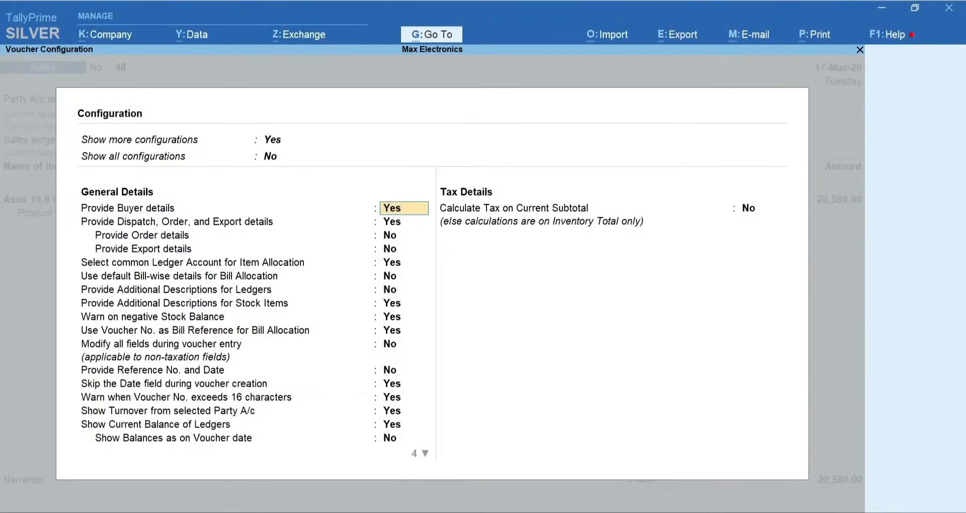
pyautogui.write('n')
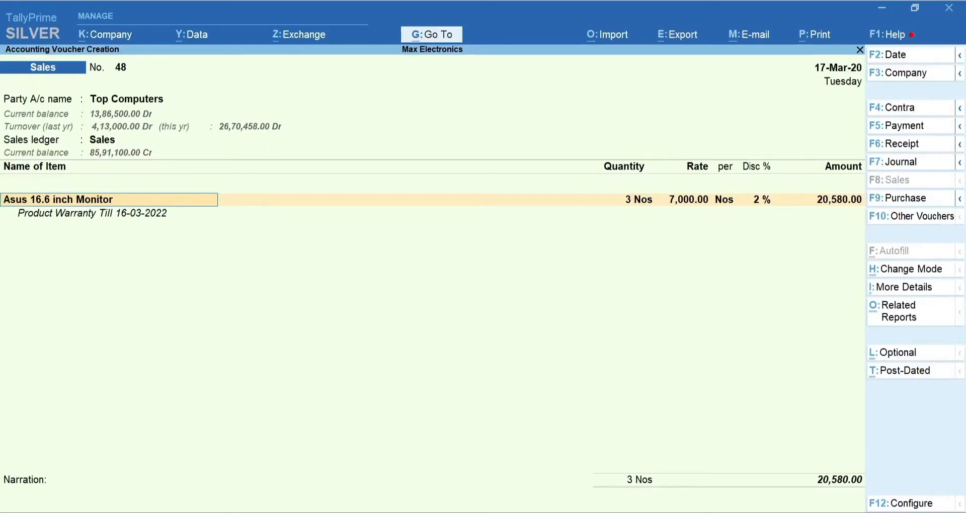
# Open More Details for the Top Computers ledger and pick an entry from the list.
pyautogui.press('ctrl+i')
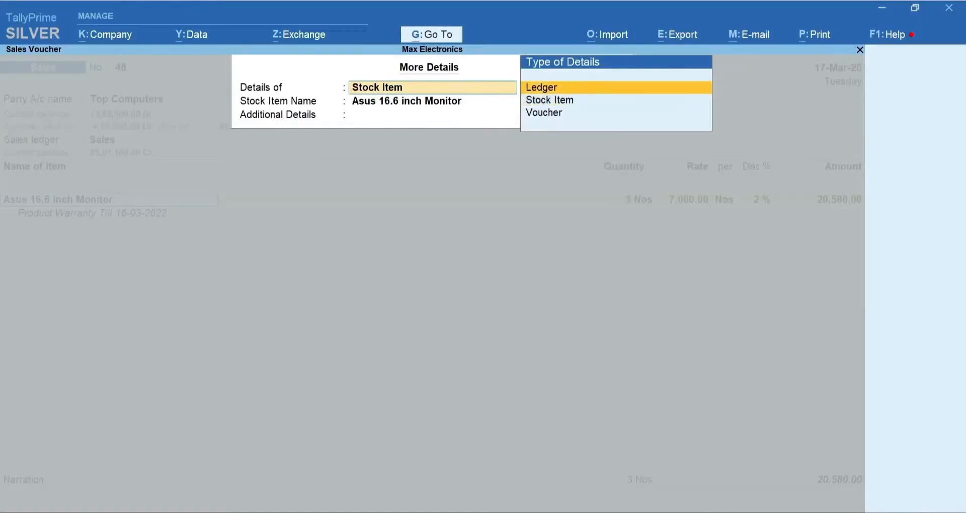
pyautogui.click(542, 87)
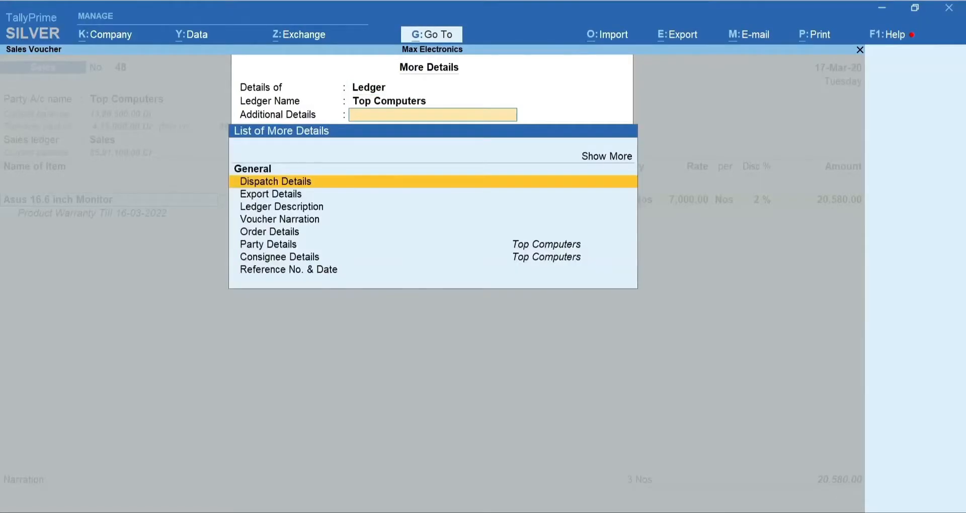
pyautogui.click(431, 114)
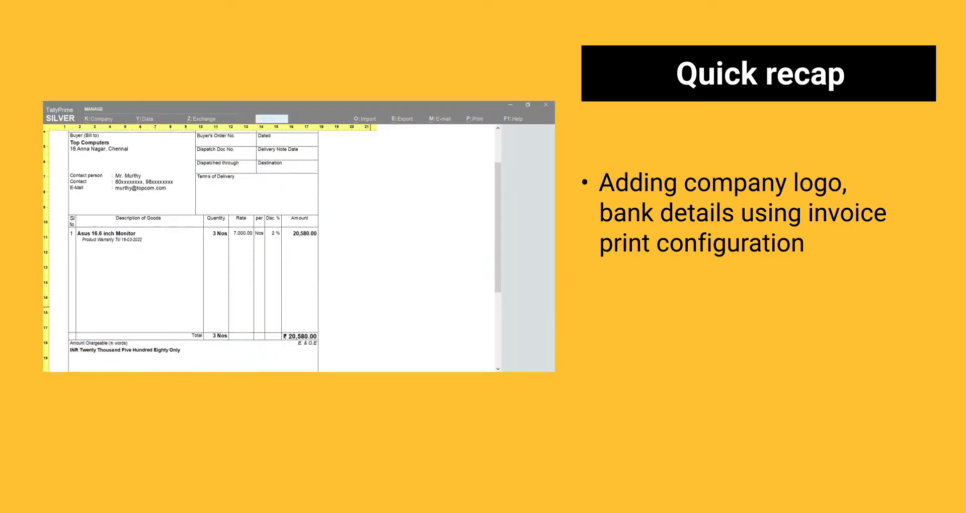
pyautogui.scroll(-3)
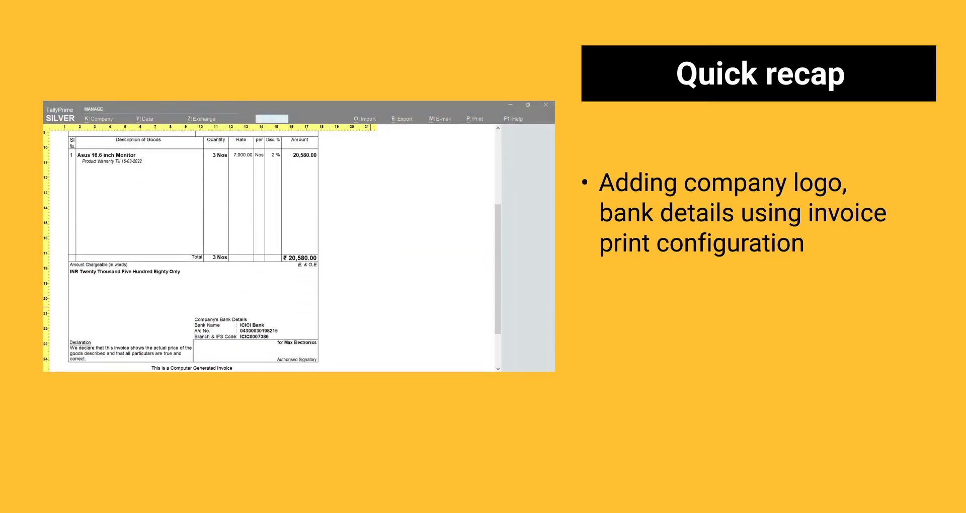